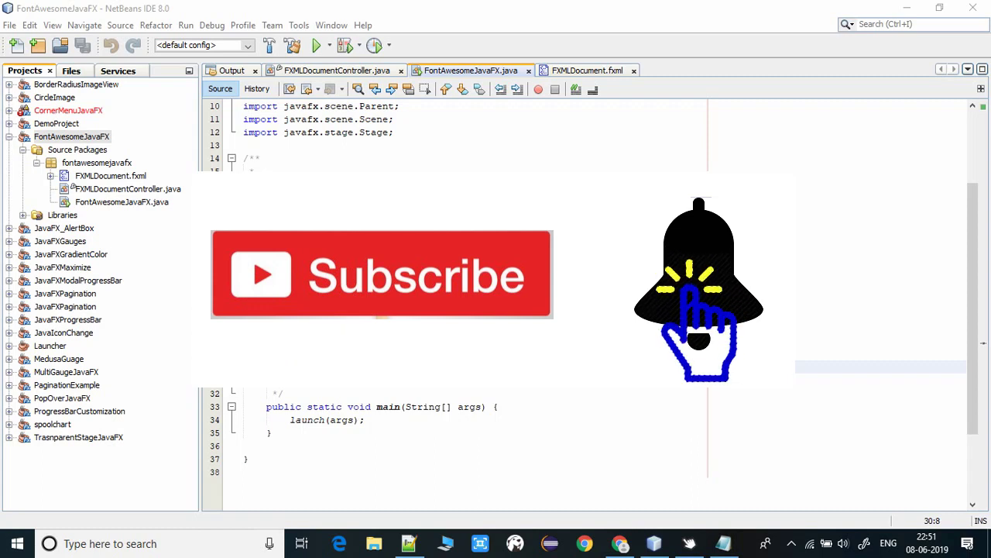
Step: Bring up the Font Awesome notes in Notepad and copy the mvnrepository download link
click(722, 543)
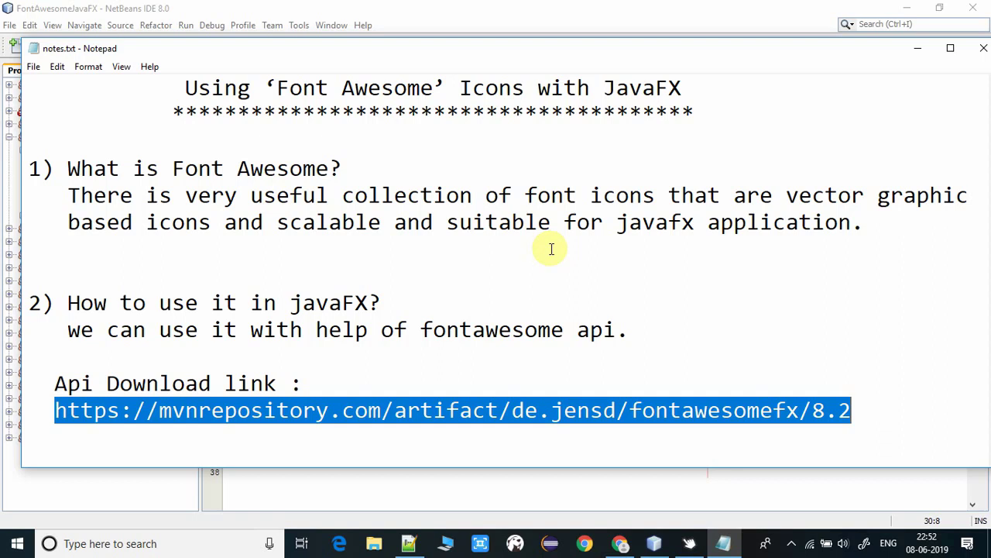
right_click(550, 248)
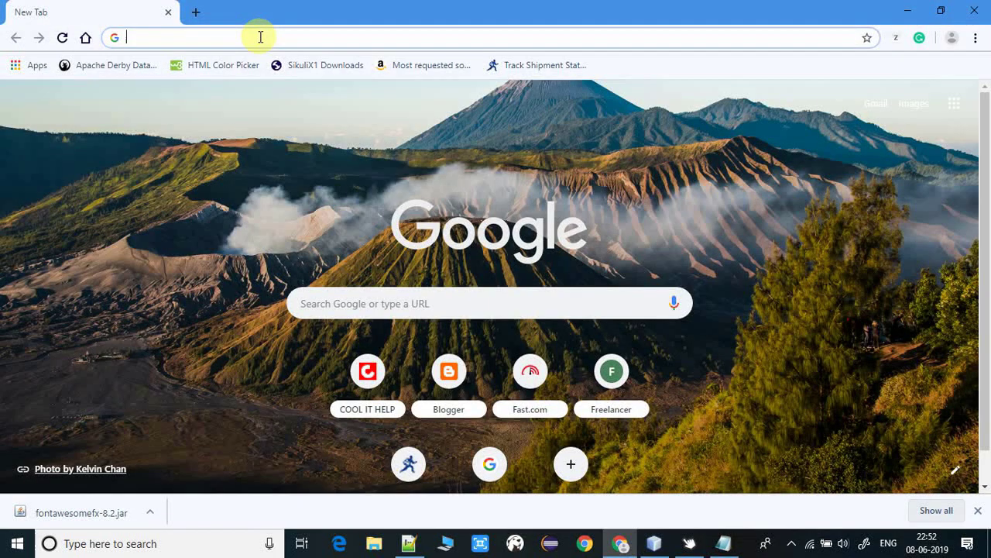
Step: Load mvnrepository.com/artifact/de.jensd/fontawesomefx/8.2 and download the 176 KB jar
text(https://mvnrepository.com/artifact/de.jensd/fontawesomefx/8.2)
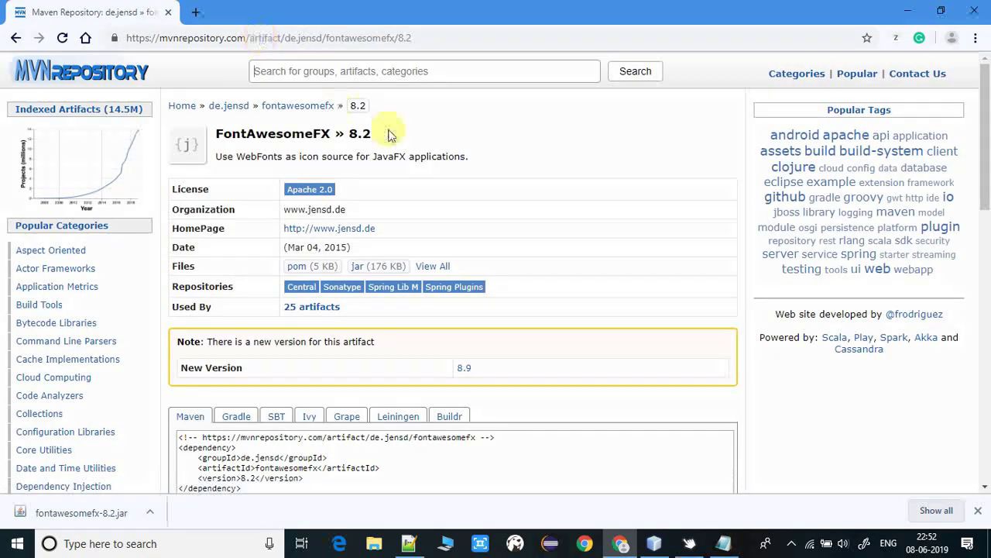
scroll(down, 3)
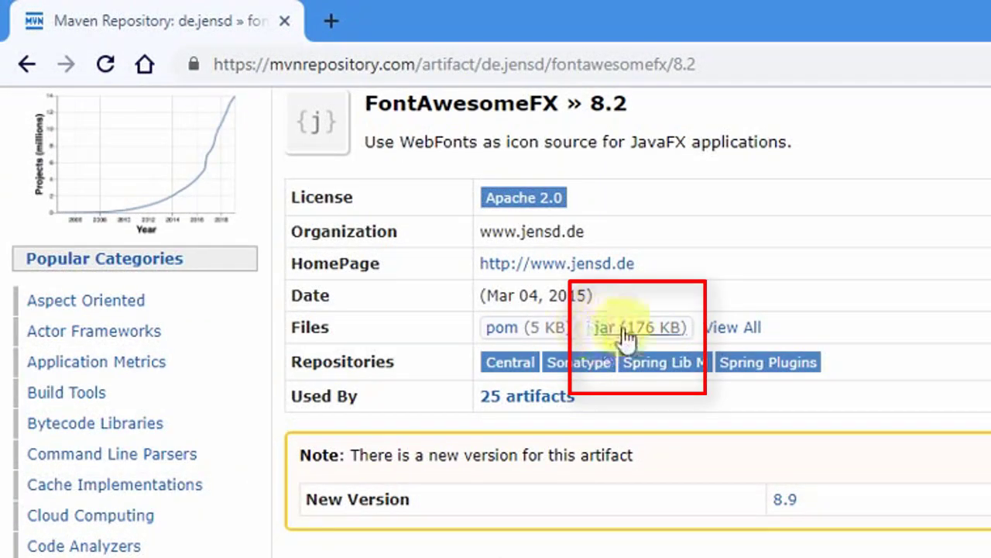
click(628, 327)
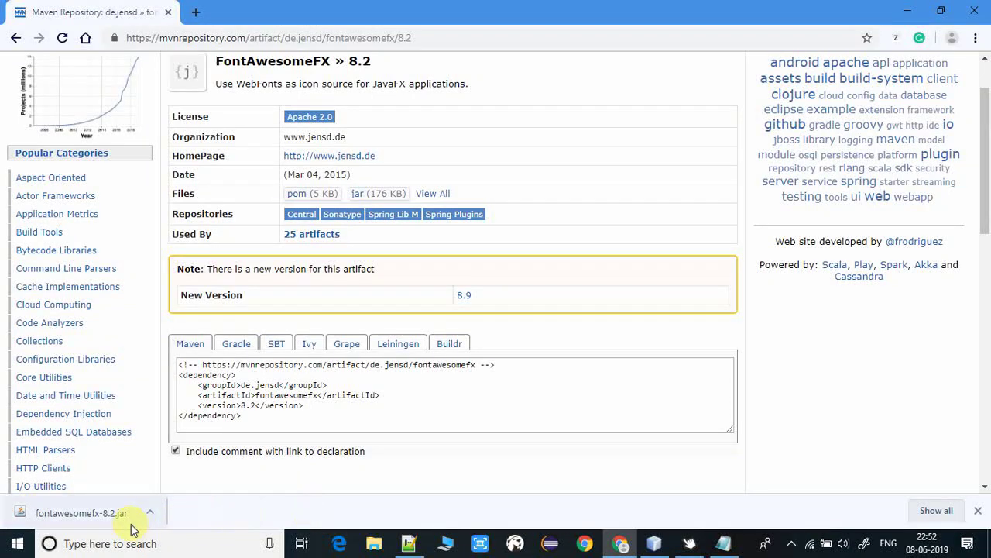
mouse_move(527, 493)
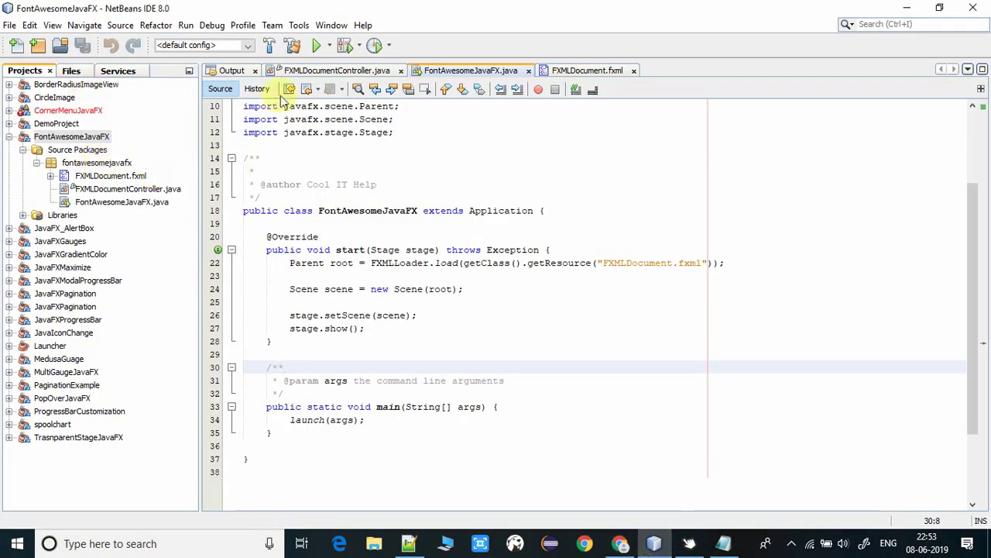
Step: Open FXMLDocument.fxml and enable fontawesomefx-8.2.jar in the project's compile-time libraries
click(72, 136)
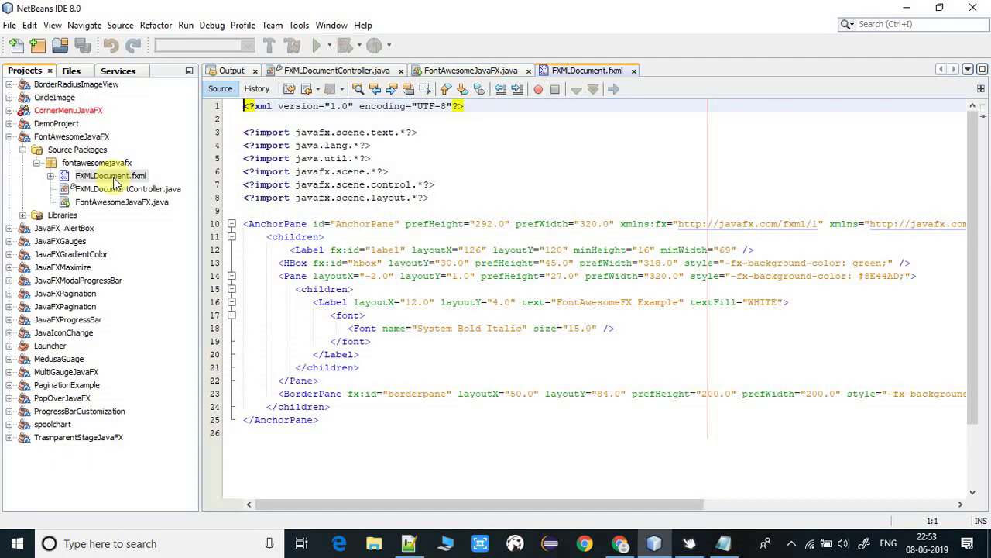
click(71, 136)
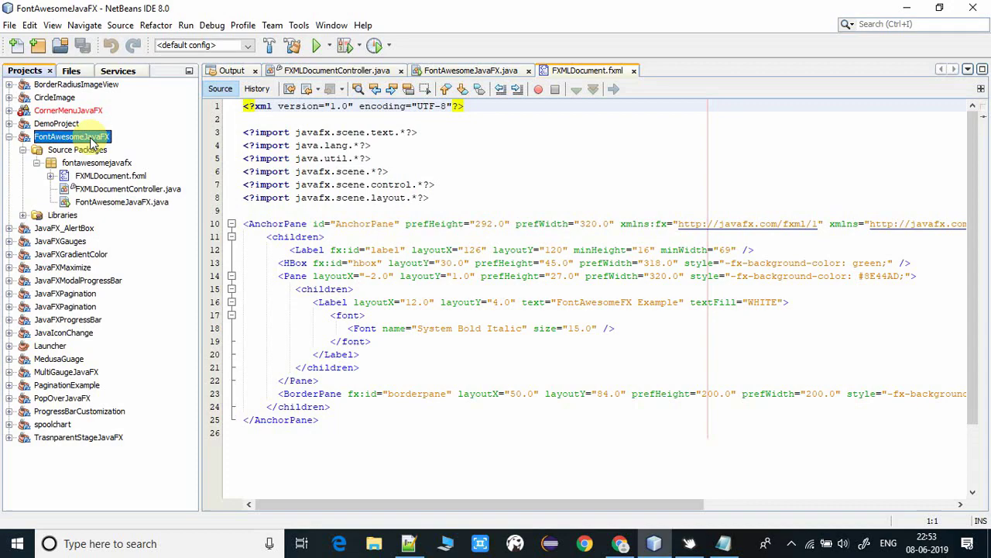
right_click(72, 136)
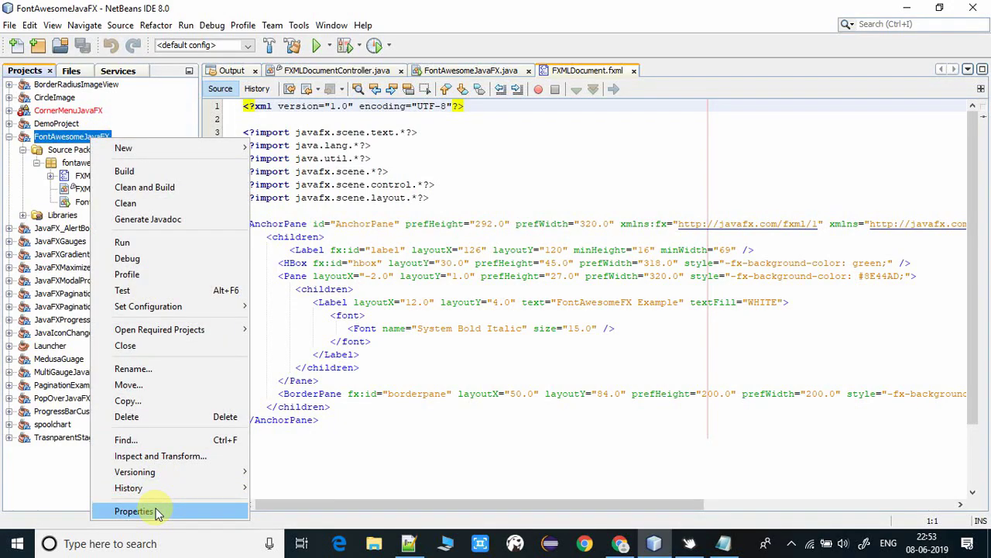
click(134, 510)
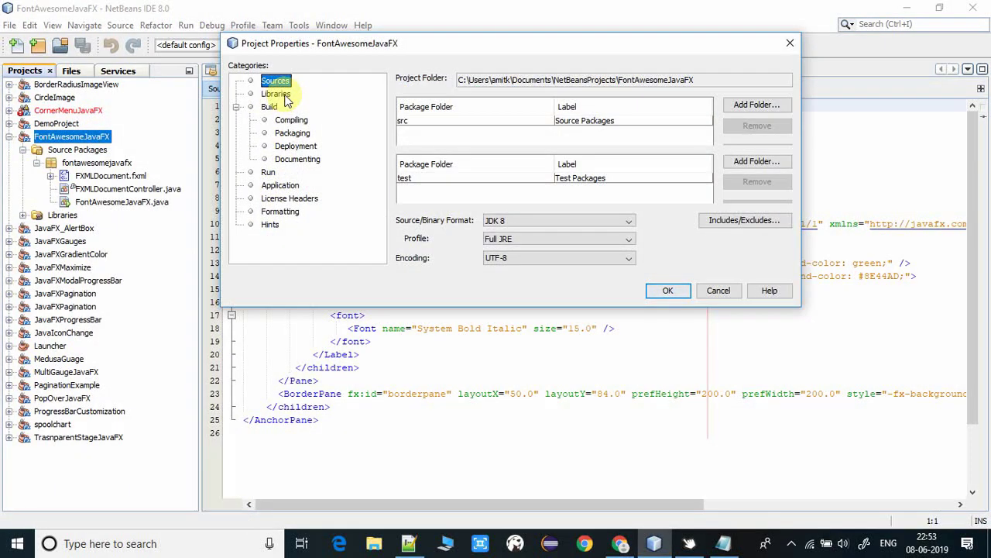
click(276, 93)
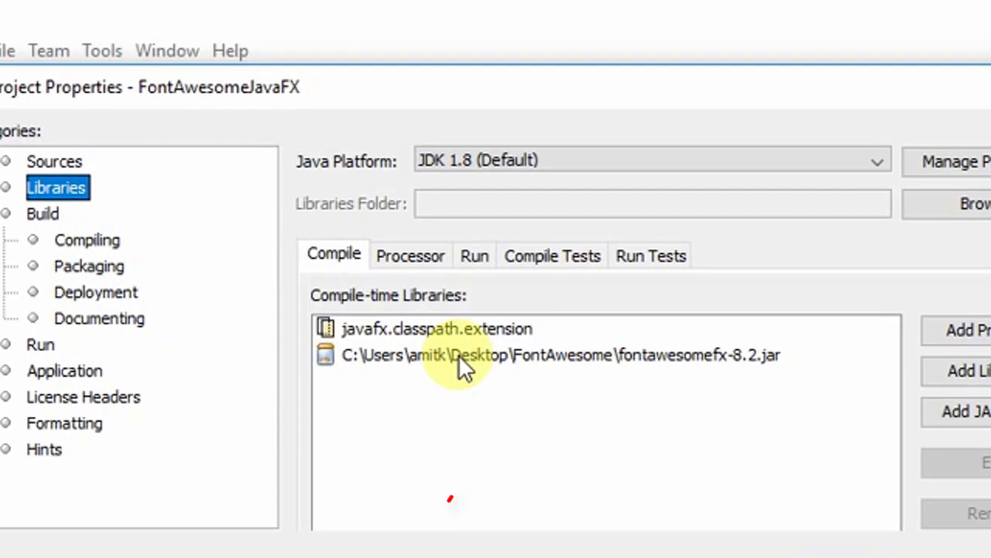
click(561, 355)
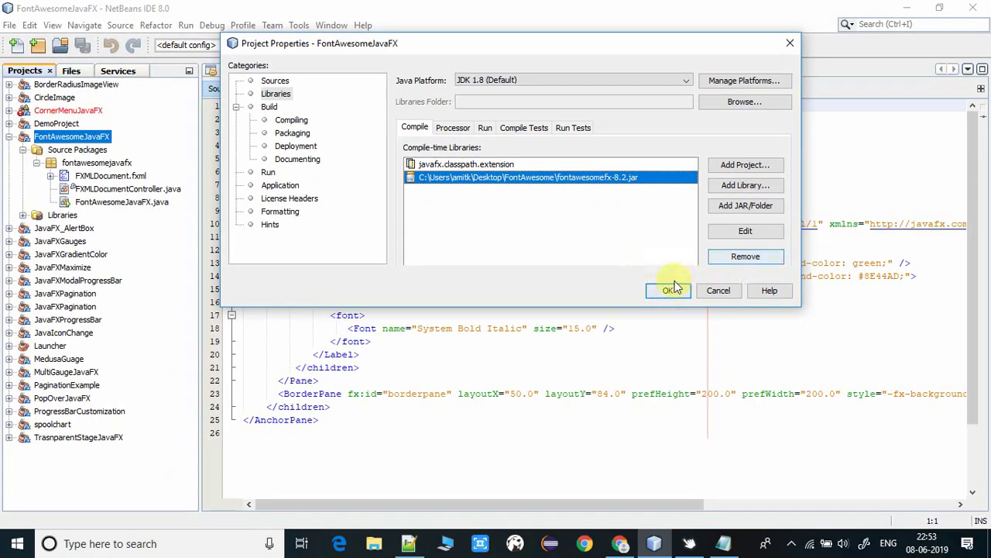
click(668, 290)
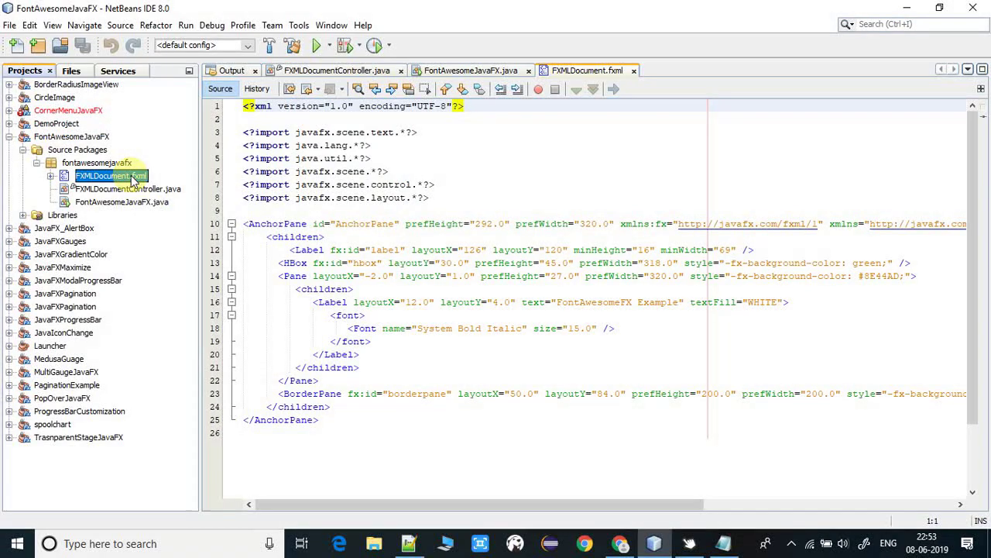
mouse_move(153, 117)
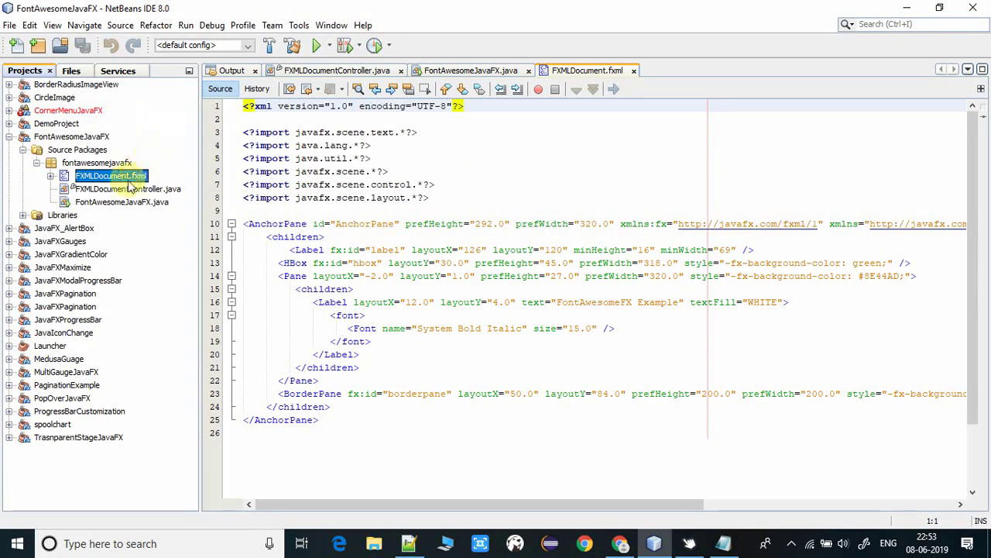
mouse_move(637, 355)
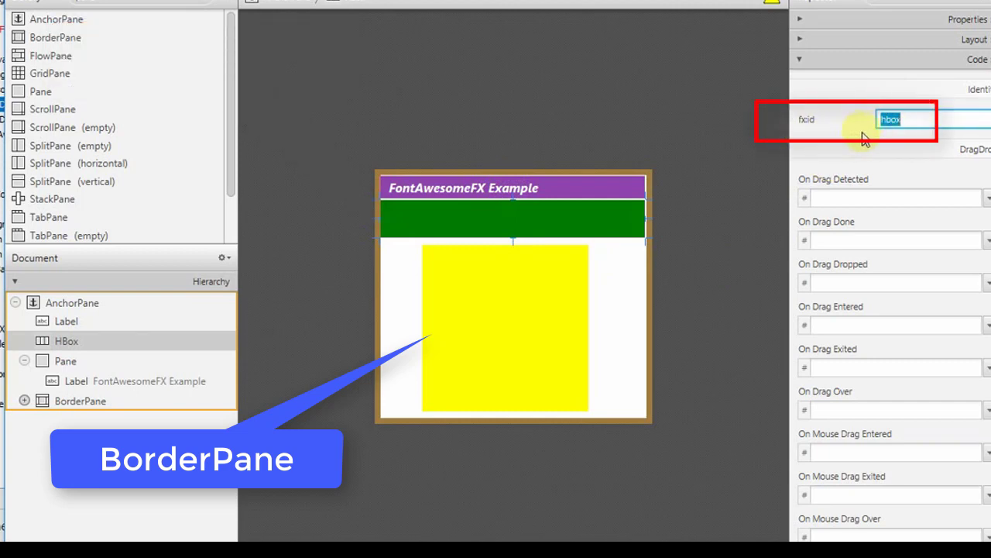
mouse_move(455, 224)
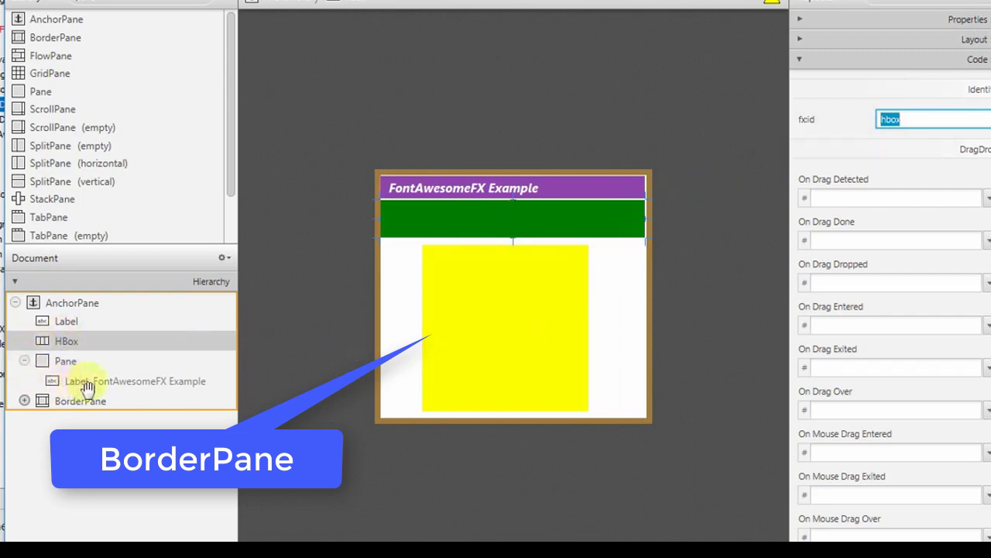
mouse_move(70, 404)
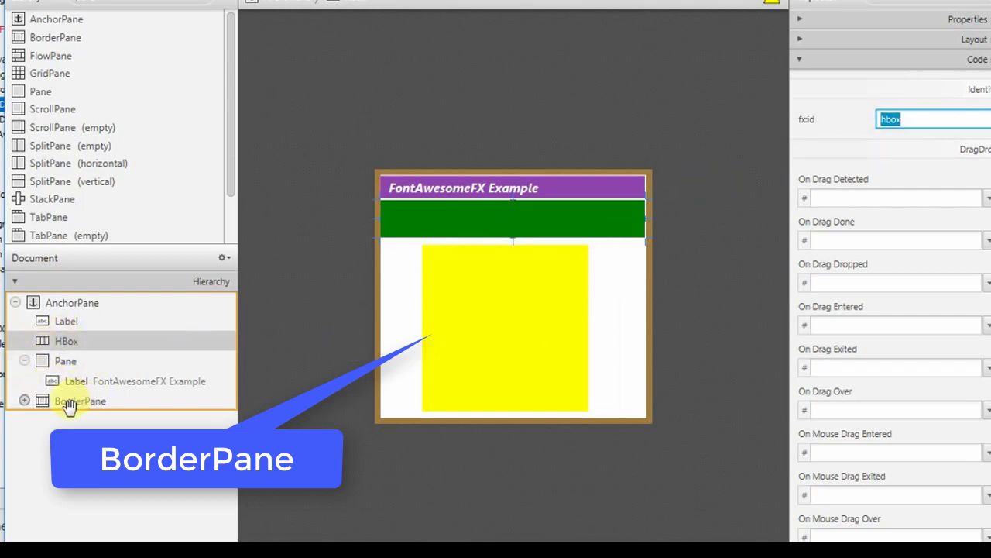
click(80, 401)
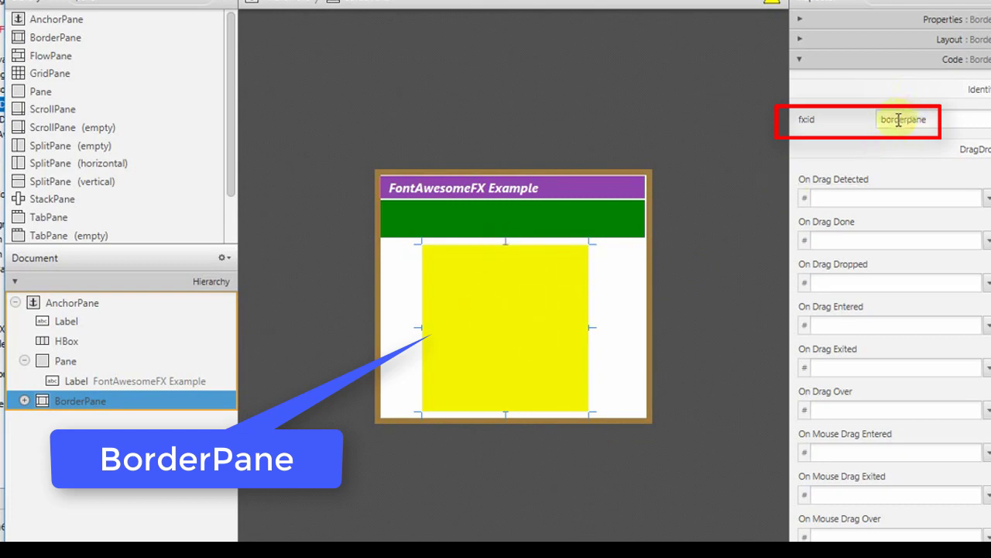
click(906, 119)
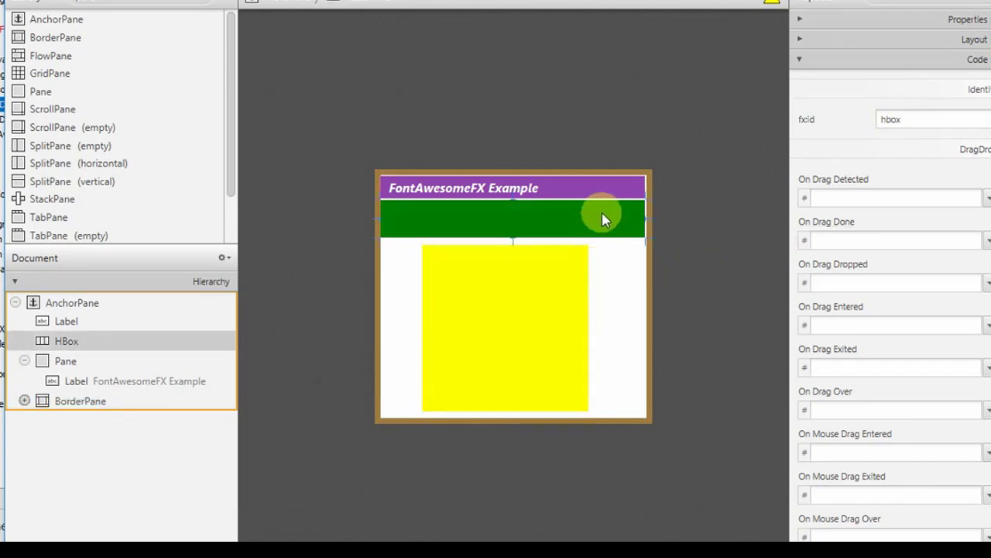
mouse_move(488, 317)
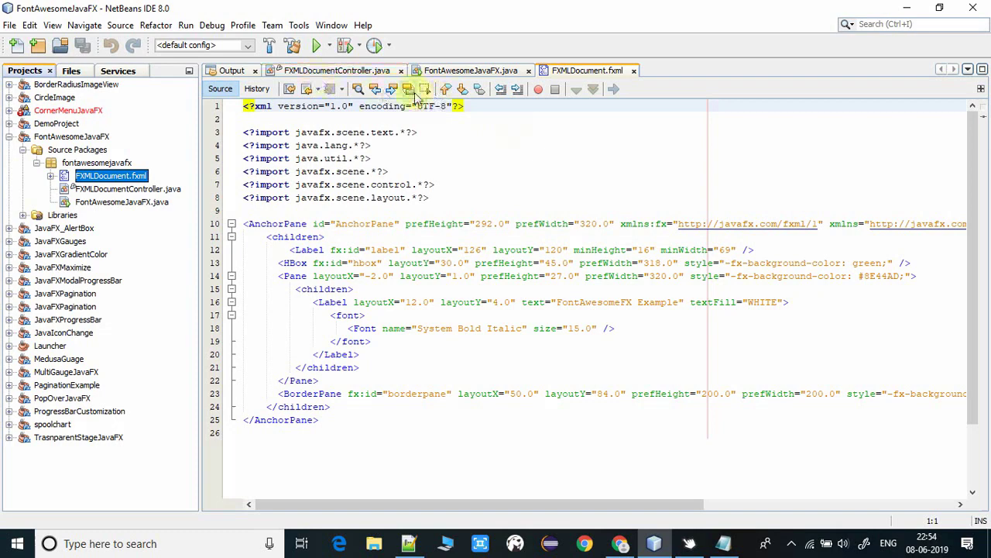
click(337, 71)
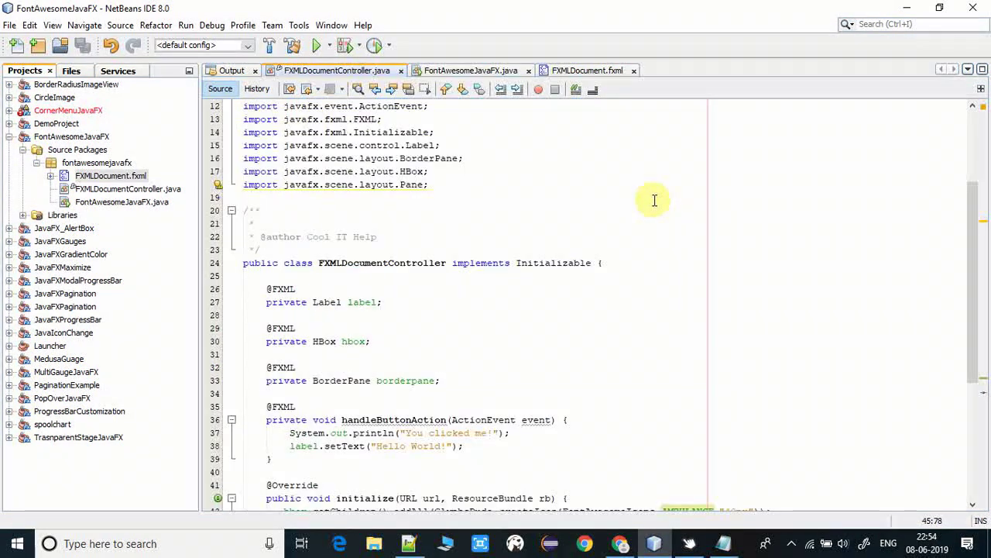
scroll(down, 3)
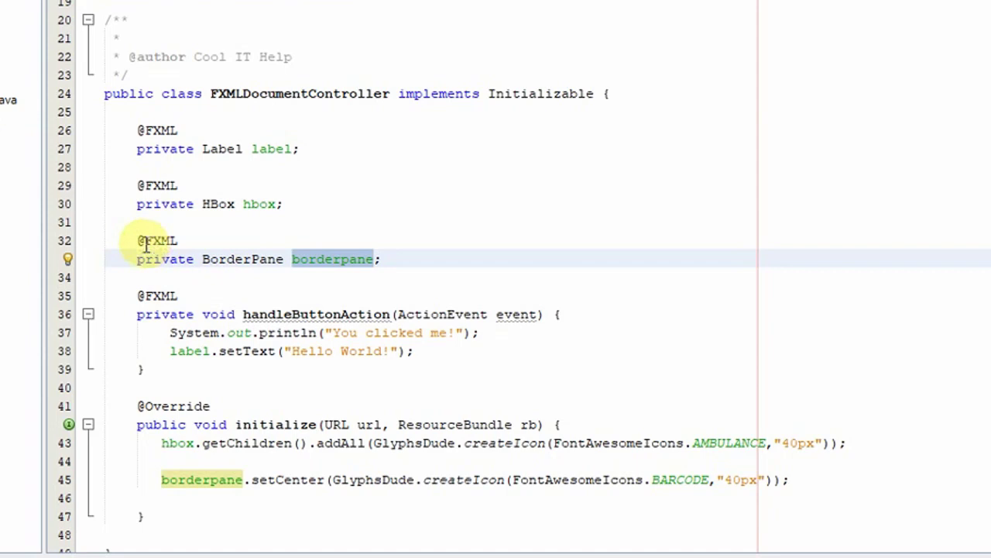
drag(136, 186, 340, 259)
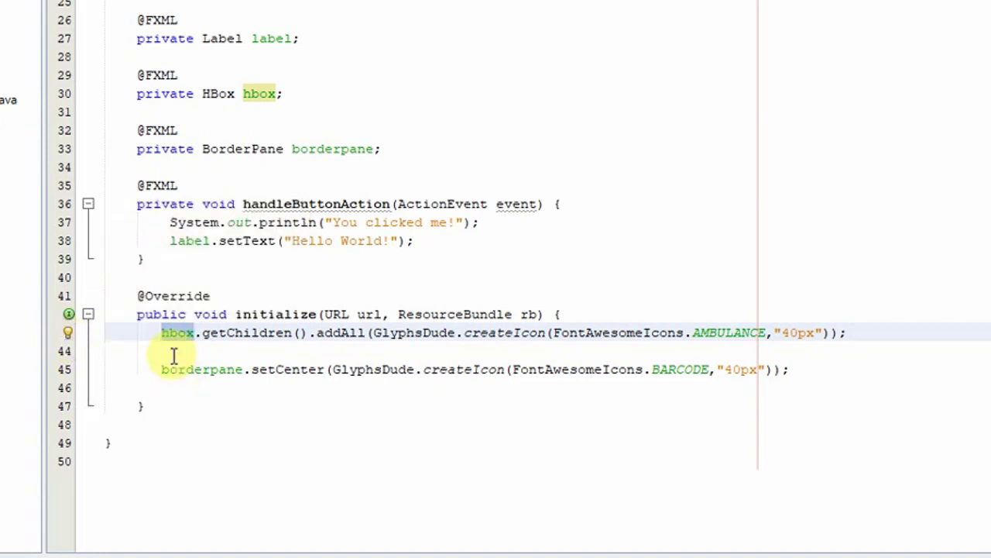
double_click(247, 332)
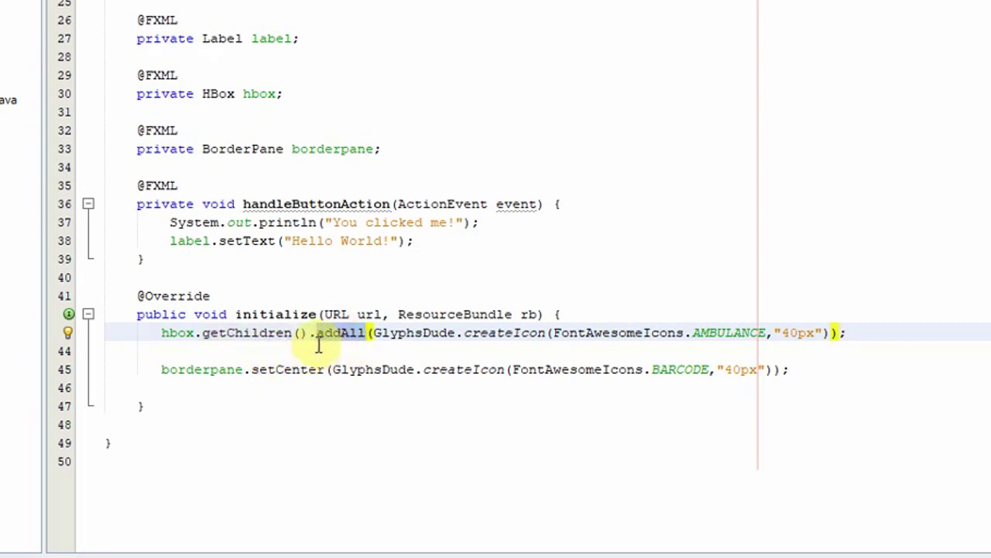
mouse_move(411, 349)
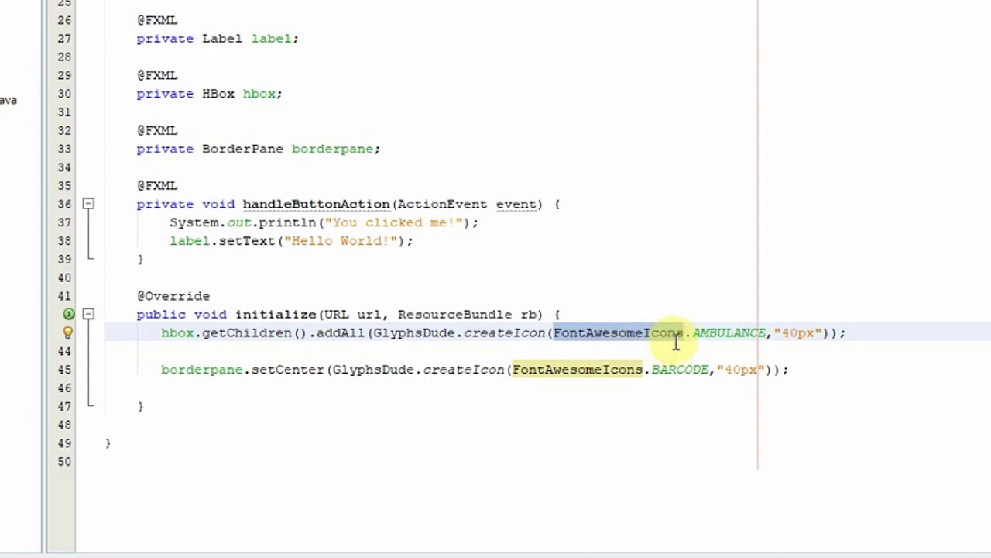
click(685, 332)
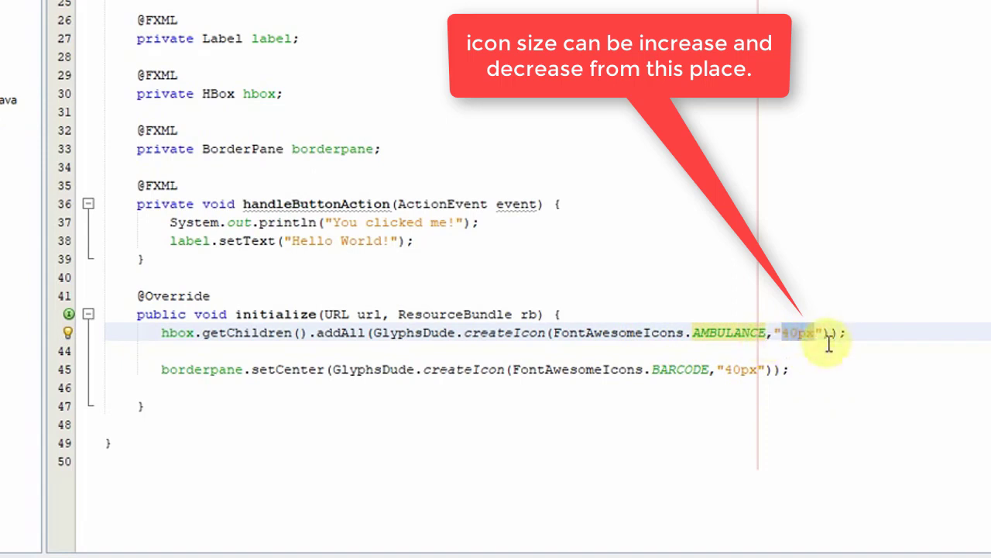
click(813, 333)
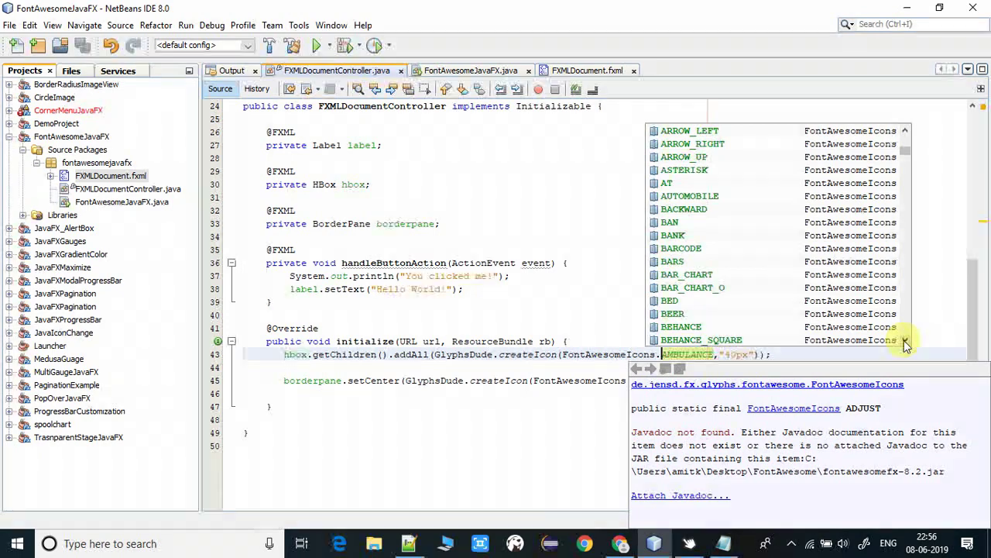
scroll(down, 3)
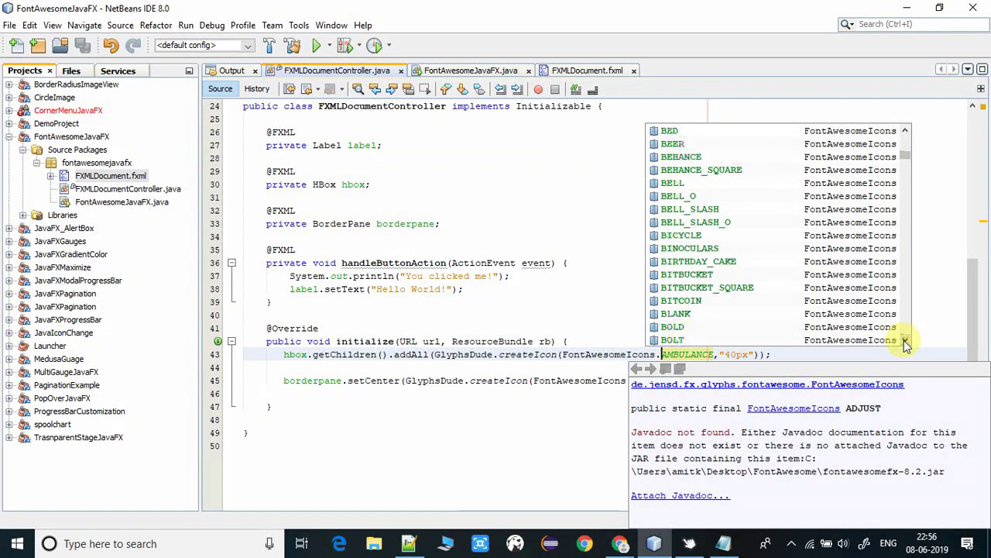
scroll(down, 3)
text(.BARCODE,"40px"));)
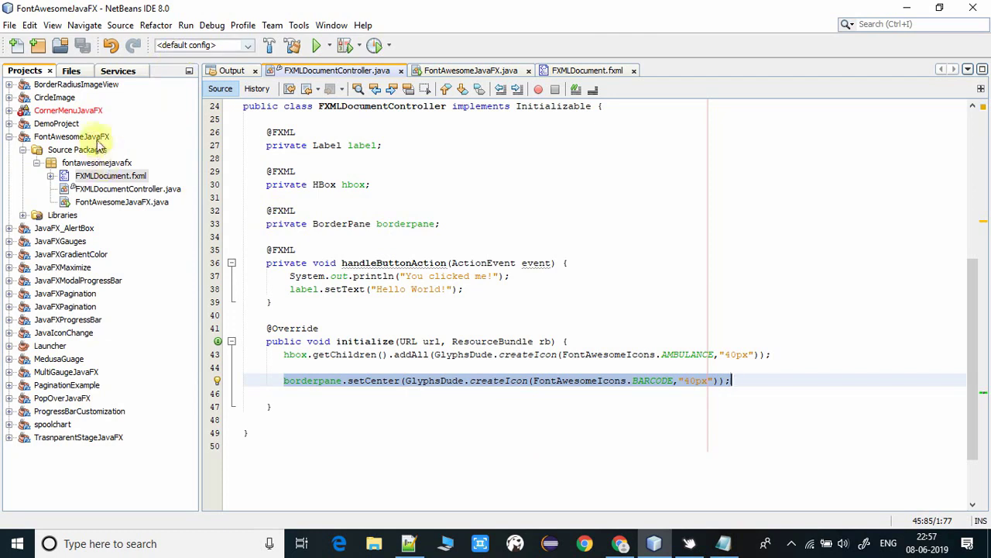
Step: Clean and build FontAwesomeJavaFX, then bring up the FontAwesomeJavaFX.java class
click(185, 25)
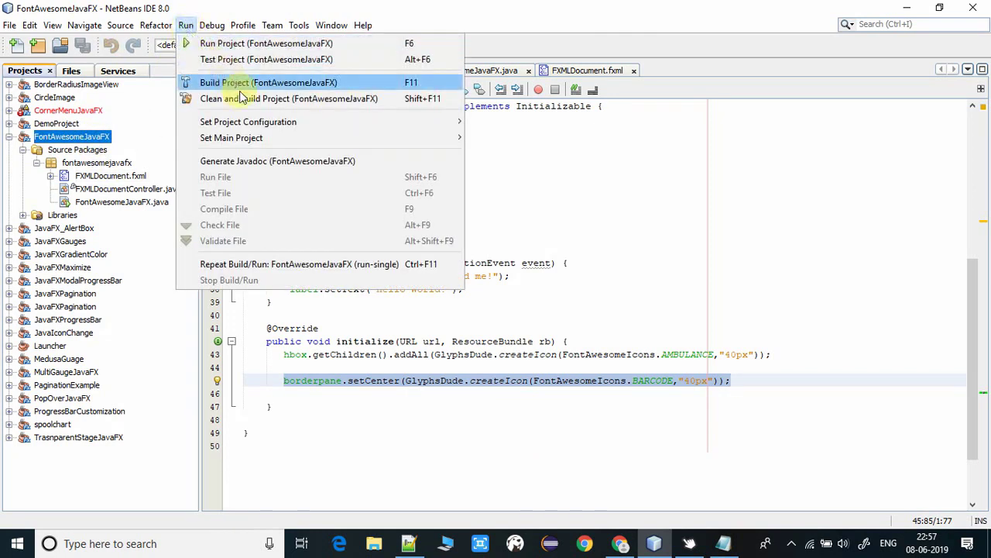
mouse_move(256, 99)
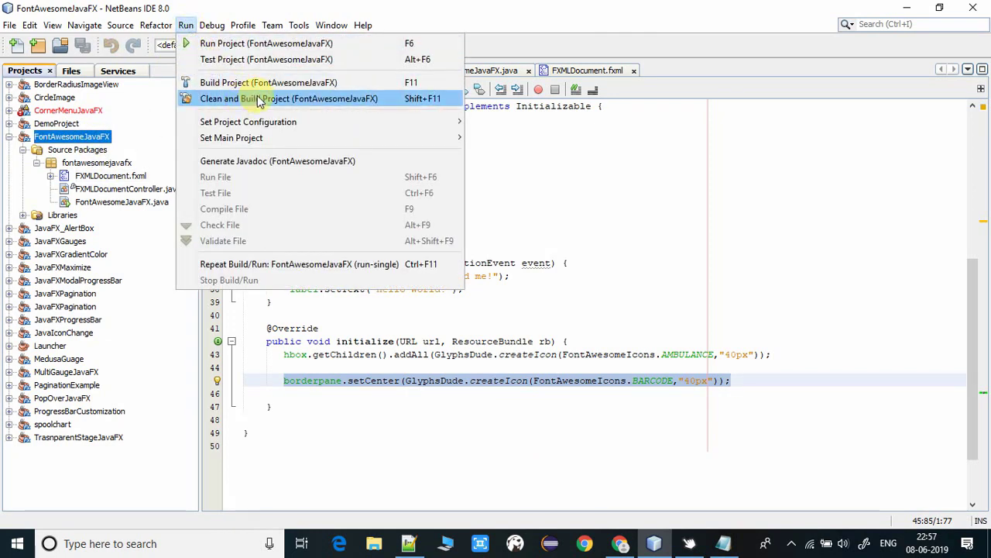
click(288, 98)
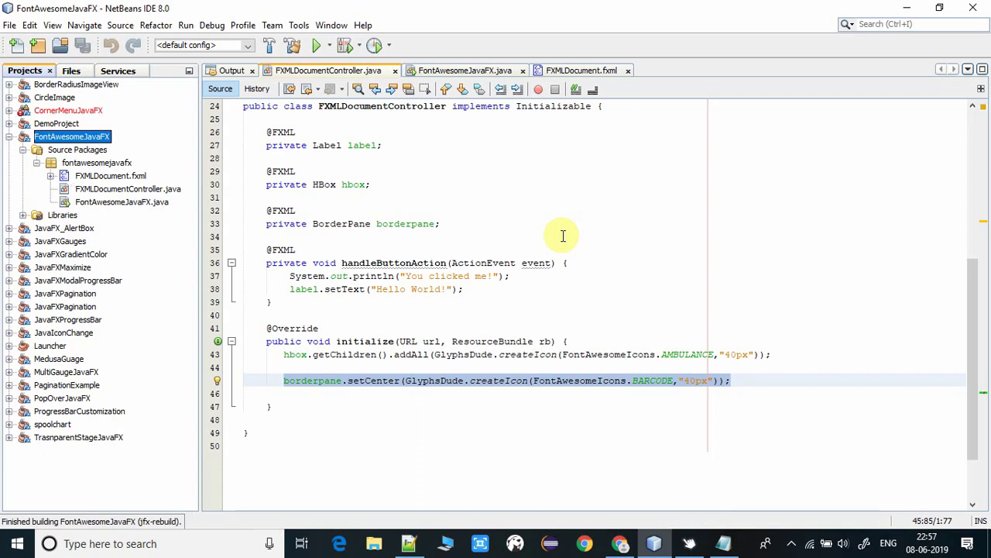
click(464, 70)
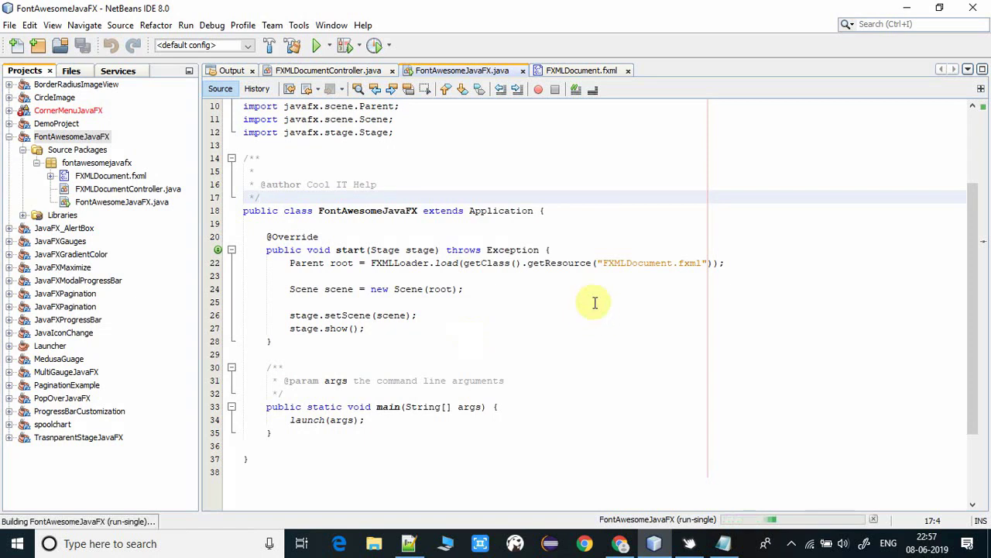
Step: Run FontAwesomeJavaFX.java and check the ambulance and barcode icons in the window
click(318, 45)
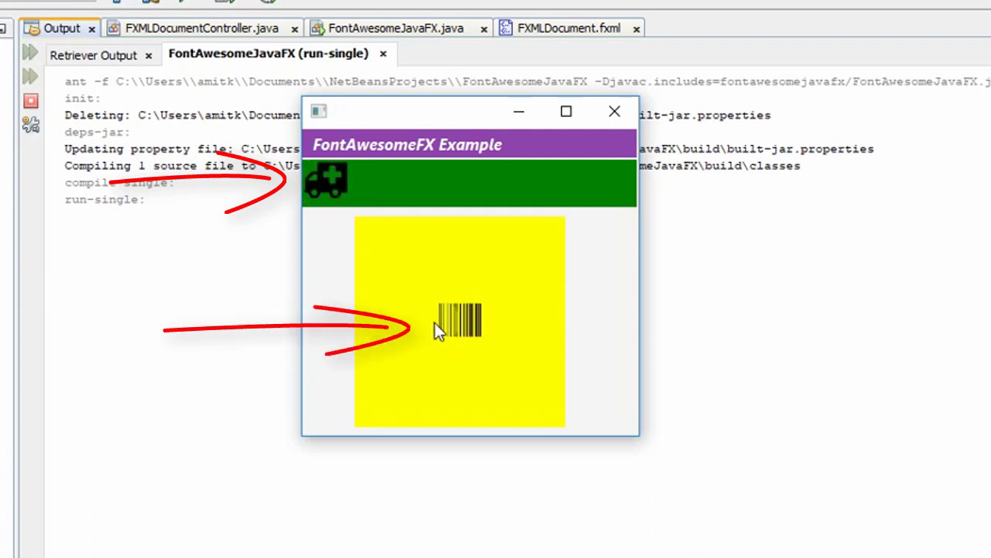
mouse_move(546, 228)
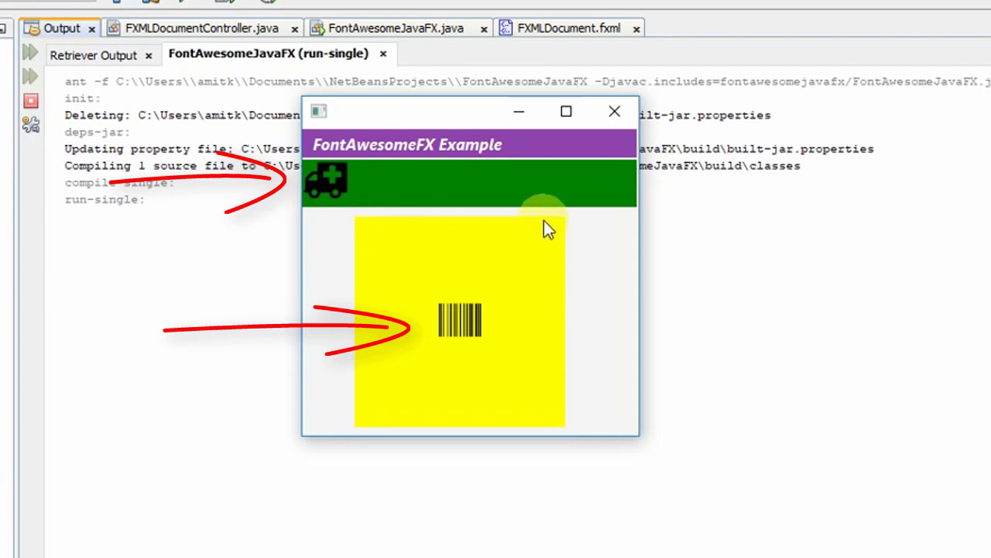
mouse_move(436, 326)
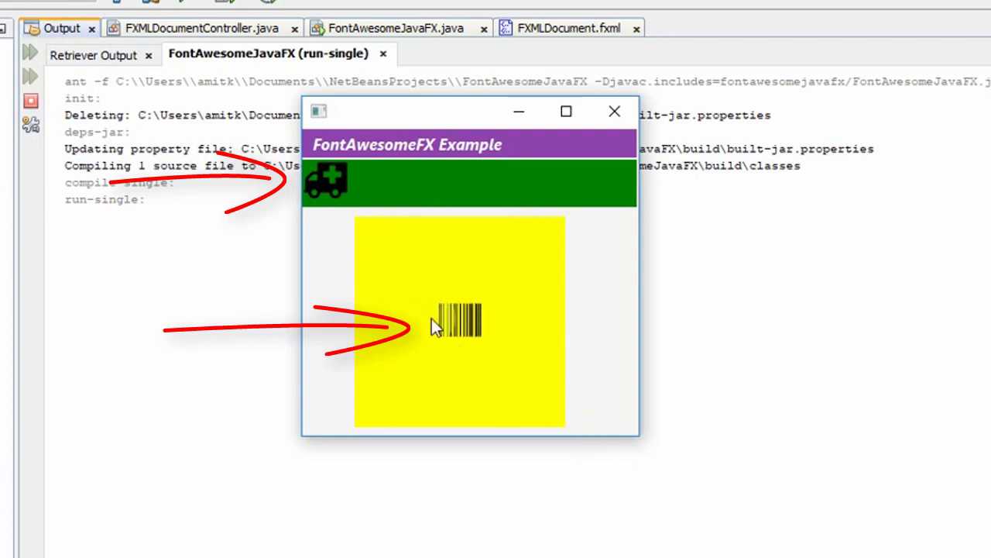
mouse_move(614, 115)
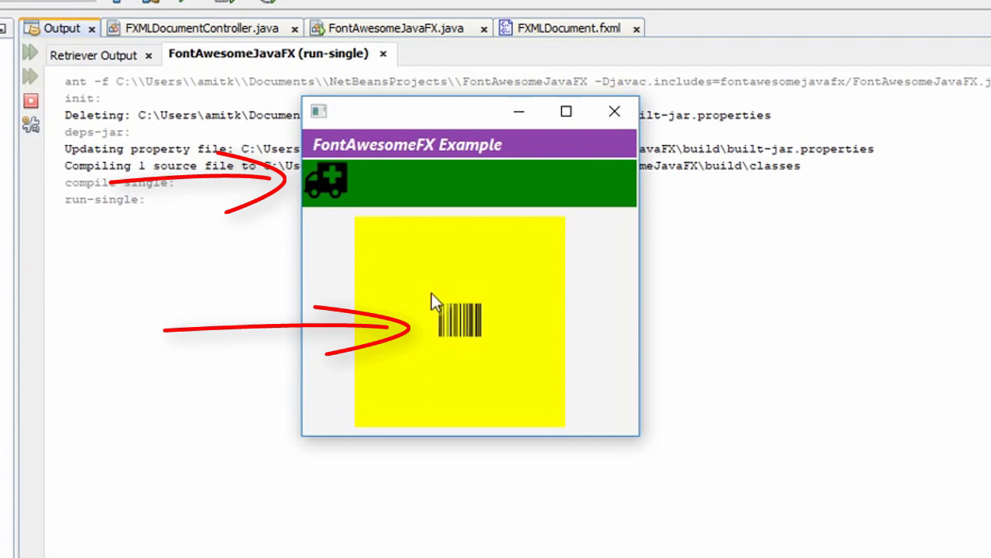
mouse_move(474, 347)
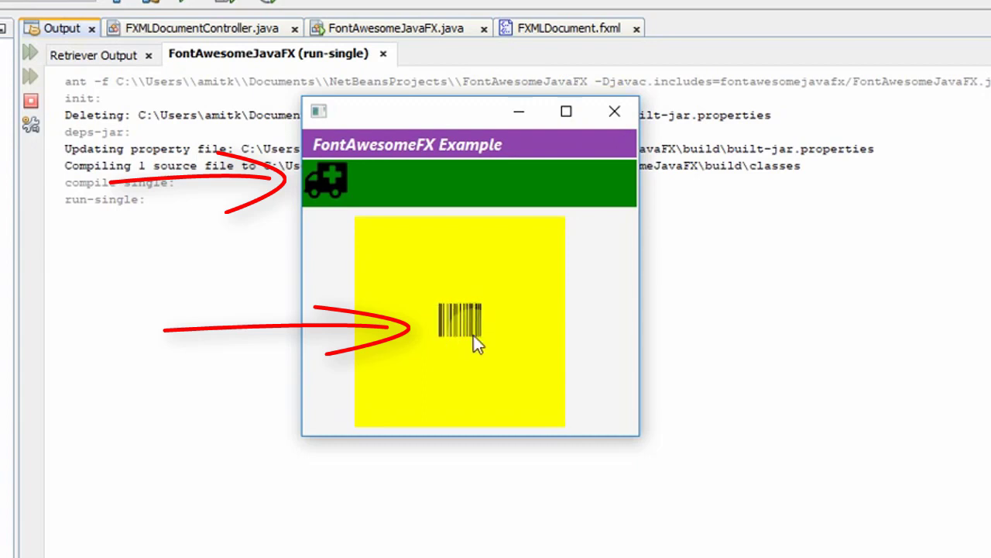
mouse_move(615, 112)
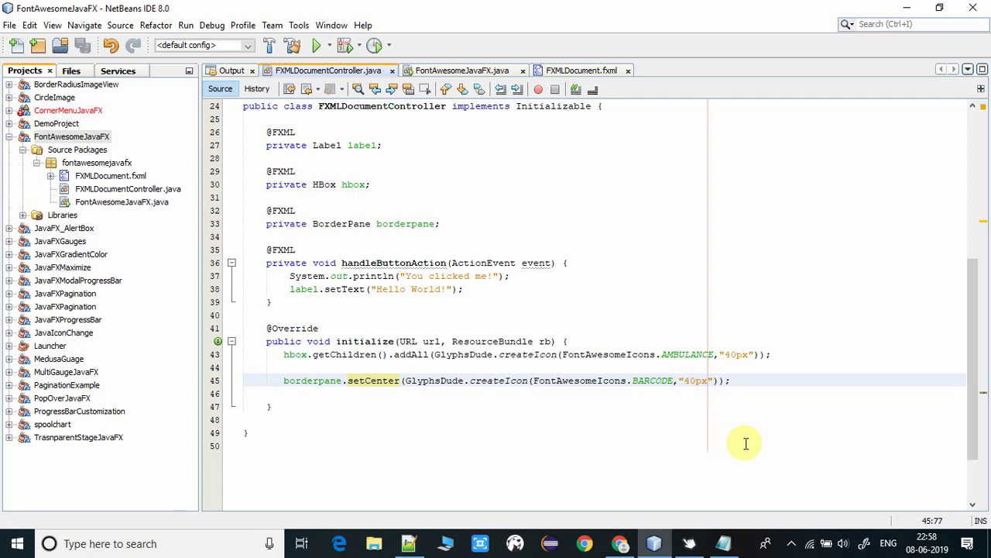
Step: Change the barcode icon size from 40px to 150px and clean-build the project
text(15)
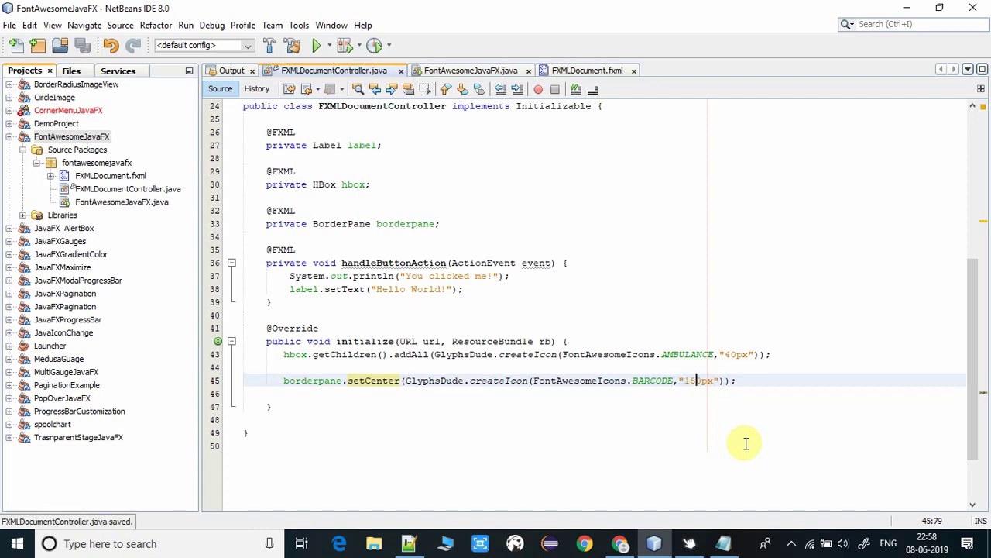
click(185, 24)
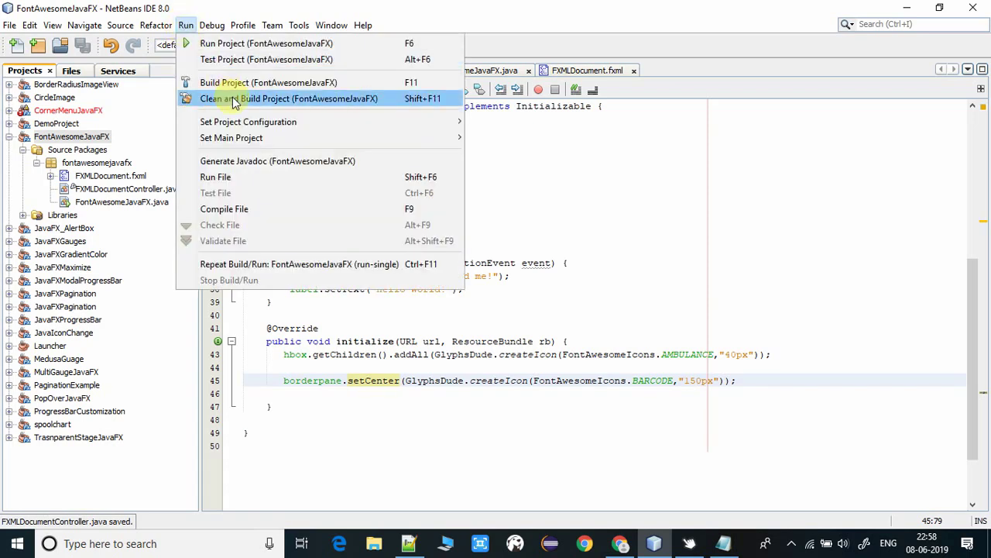
click(289, 98)
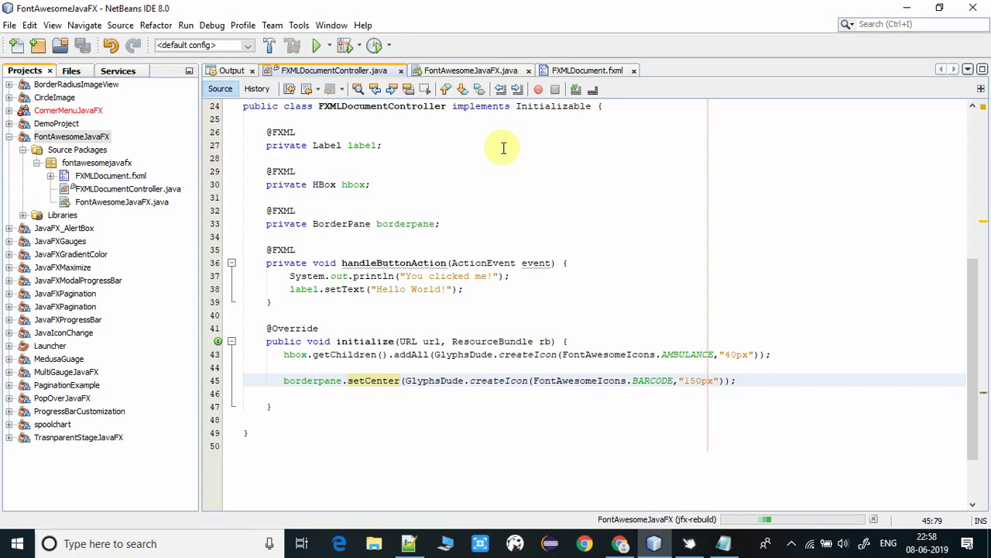
Step: Run FontAwesomeJavaFX.java again to launch the rebuilt app with the 150px barcode
click(465, 70)
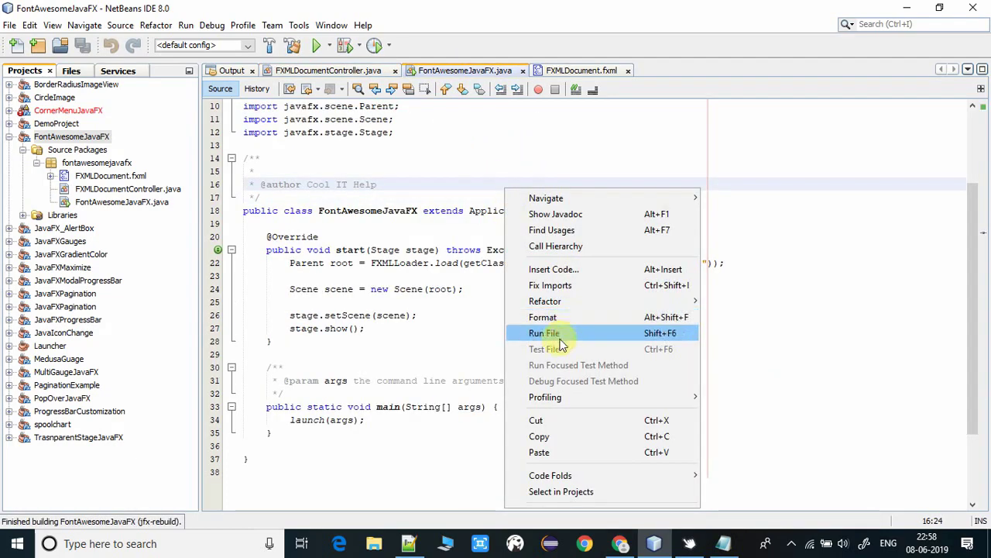
click(544, 332)
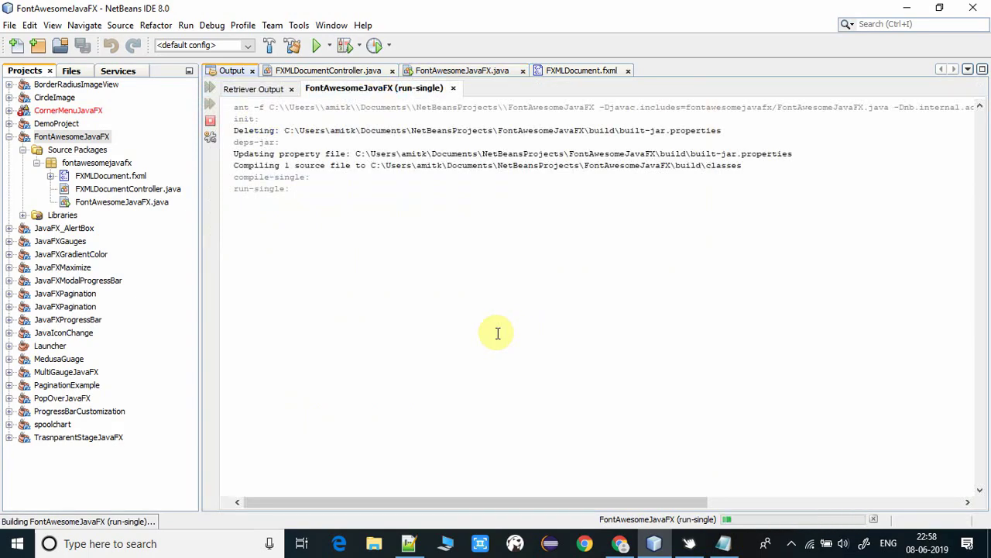